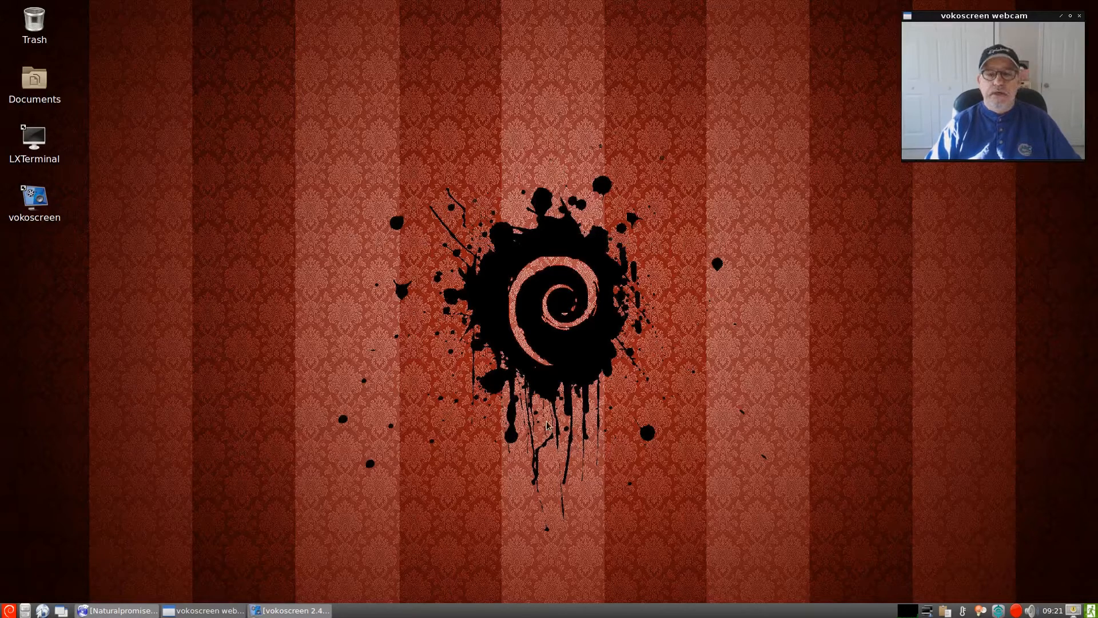
pyautogui.moveTo(553, 408)
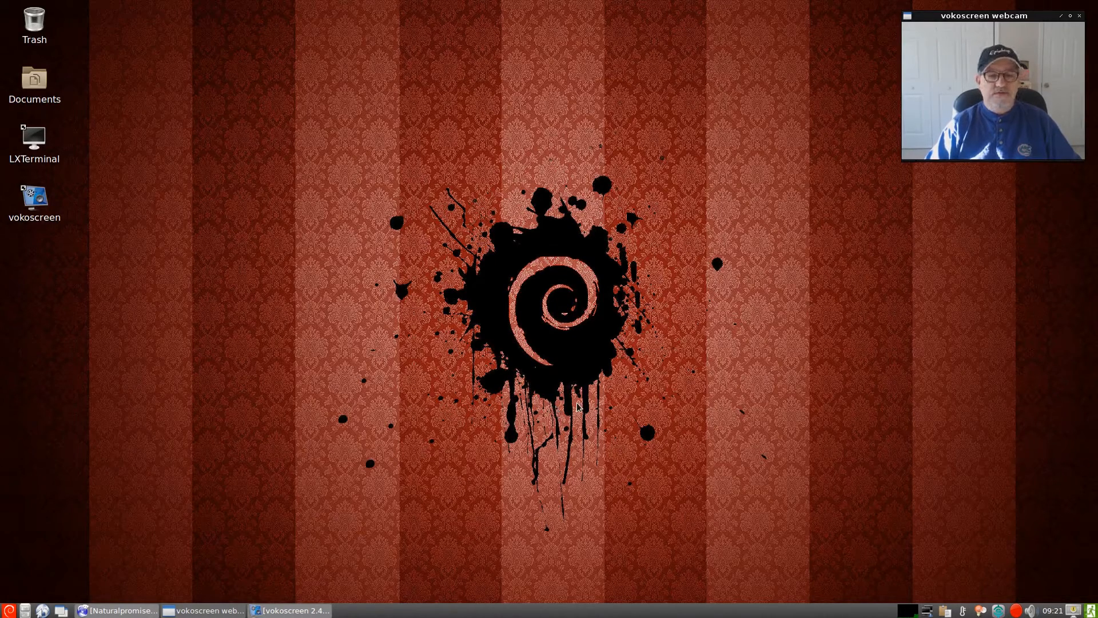
pyautogui.moveTo(571, 409)
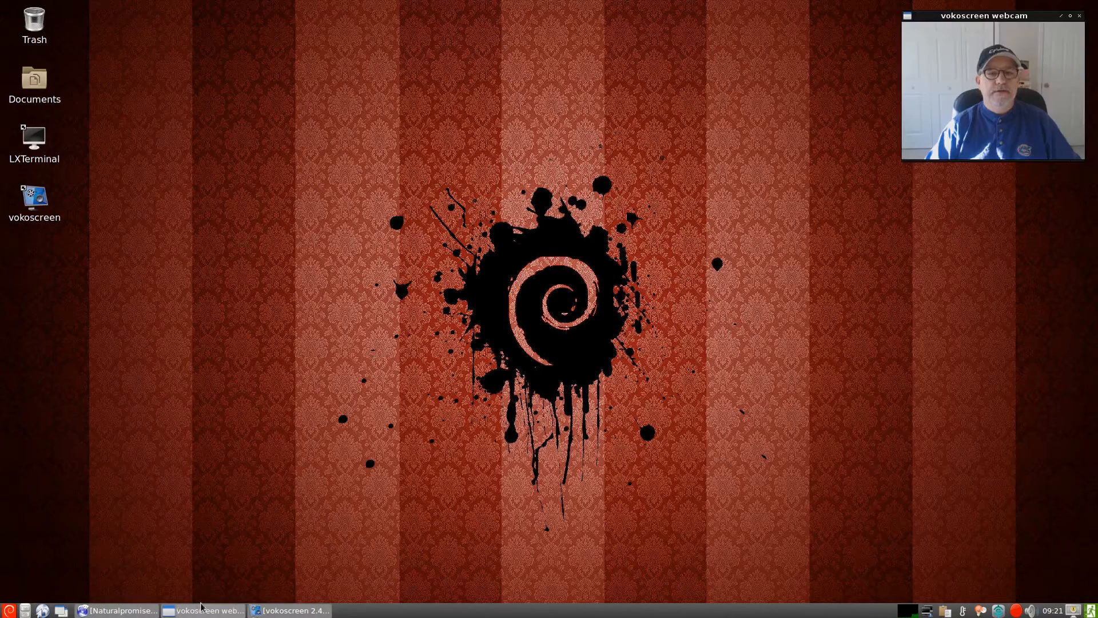
# Step: Hide the browser and restore the vokoscreen 2.4.0 window from the taskbar, showing its audio settings
pyautogui.click(119, 610)
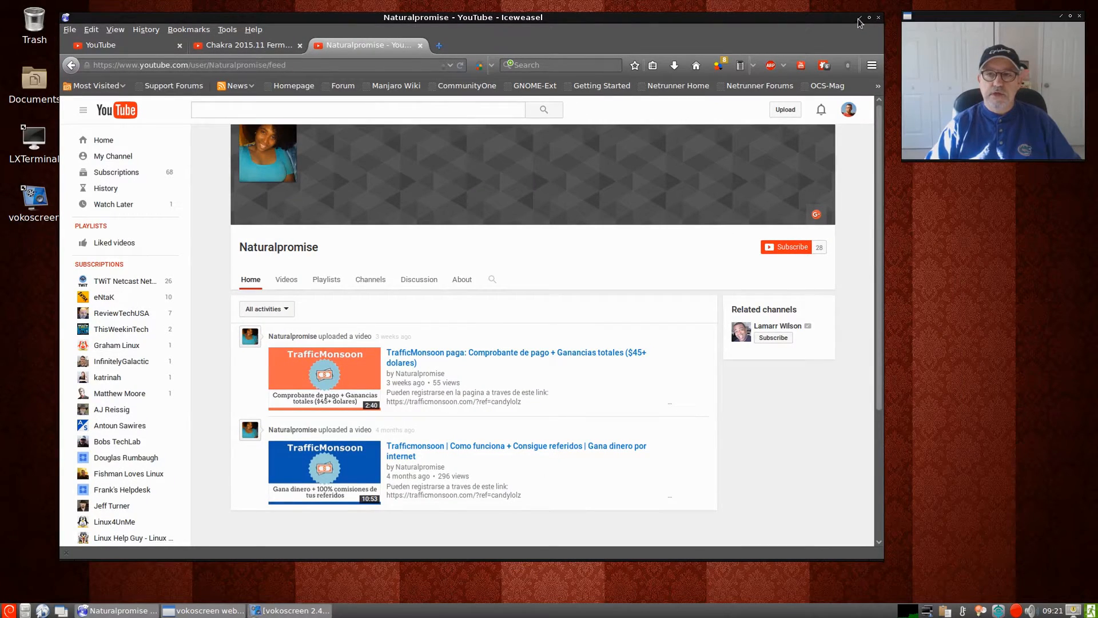
pyautogui.click(859, 18)
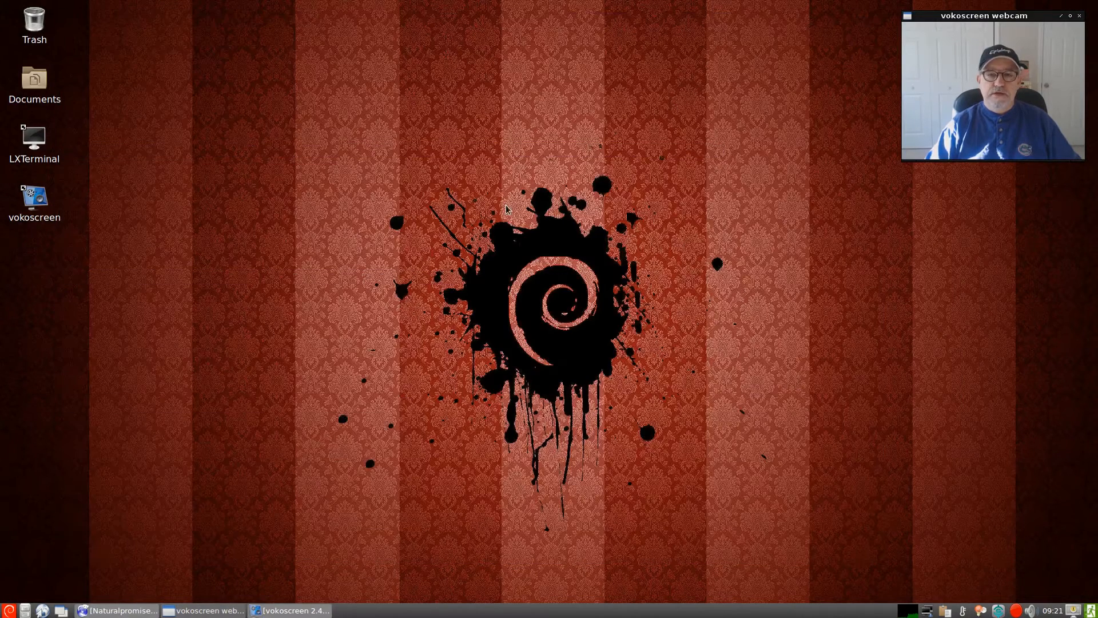
pyautogui.moveTo(508, 281)
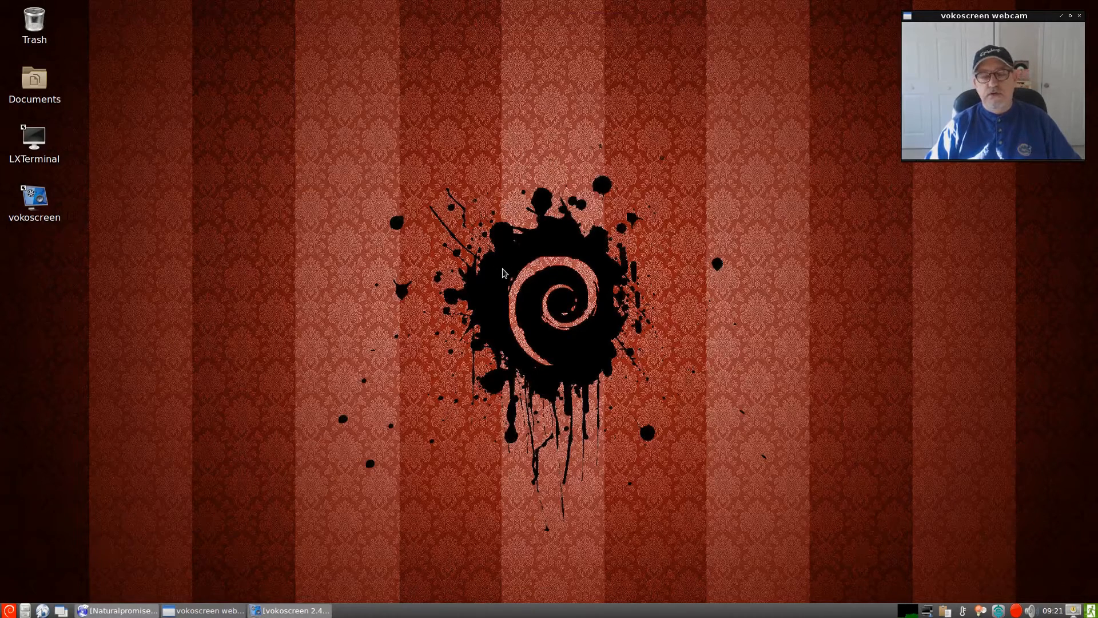
pyautogui.moveTo(283, 576)
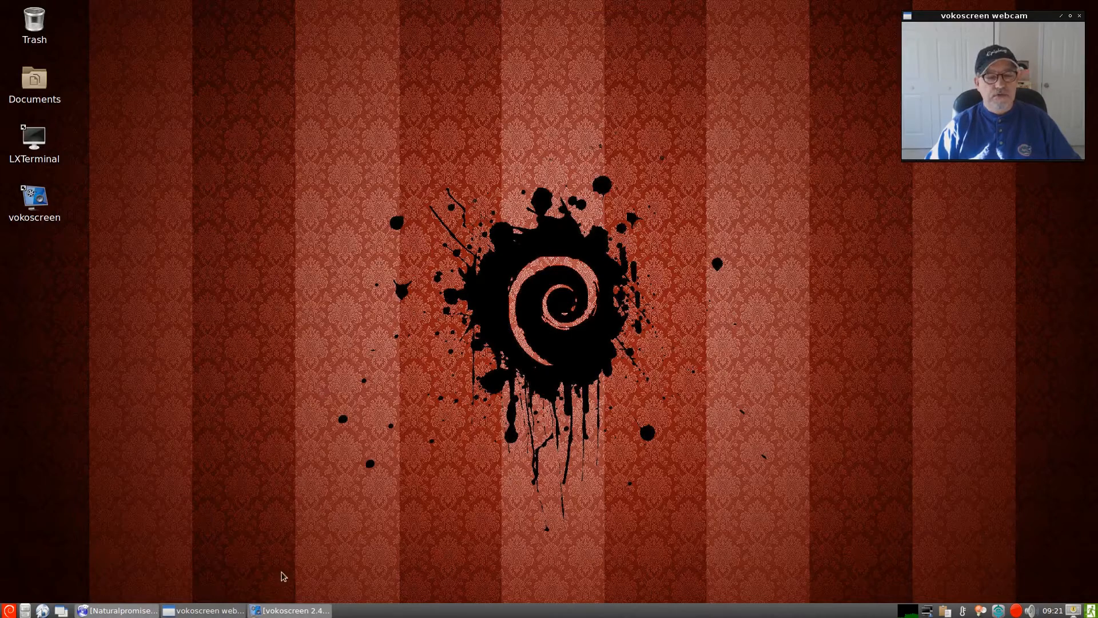
pyautogui.click(287, 610)
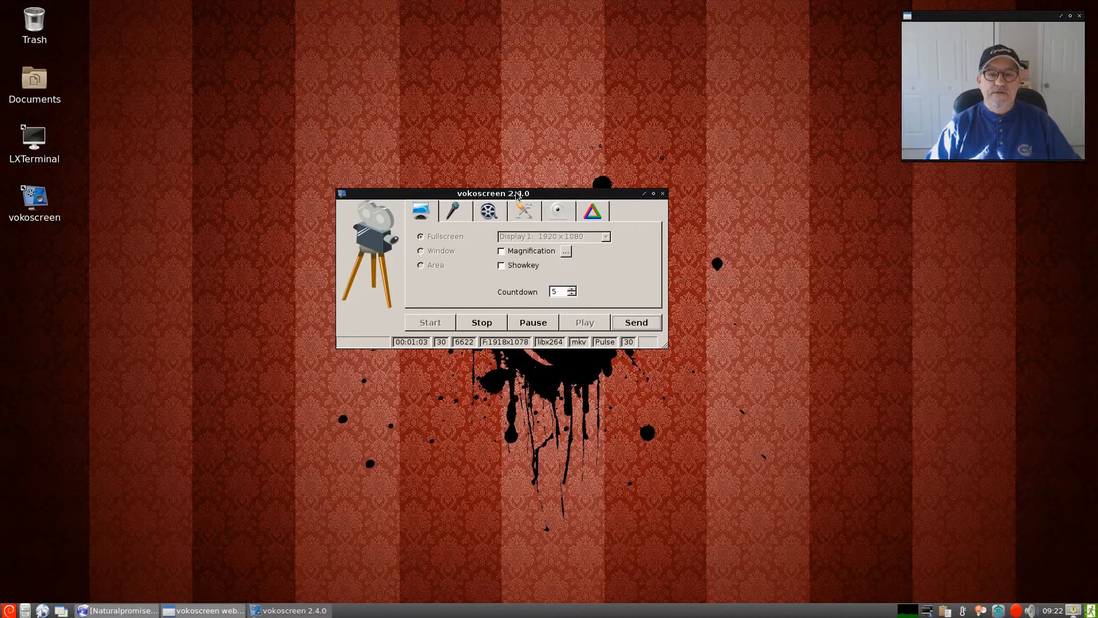
pyautogui.moveTo(730, 123)
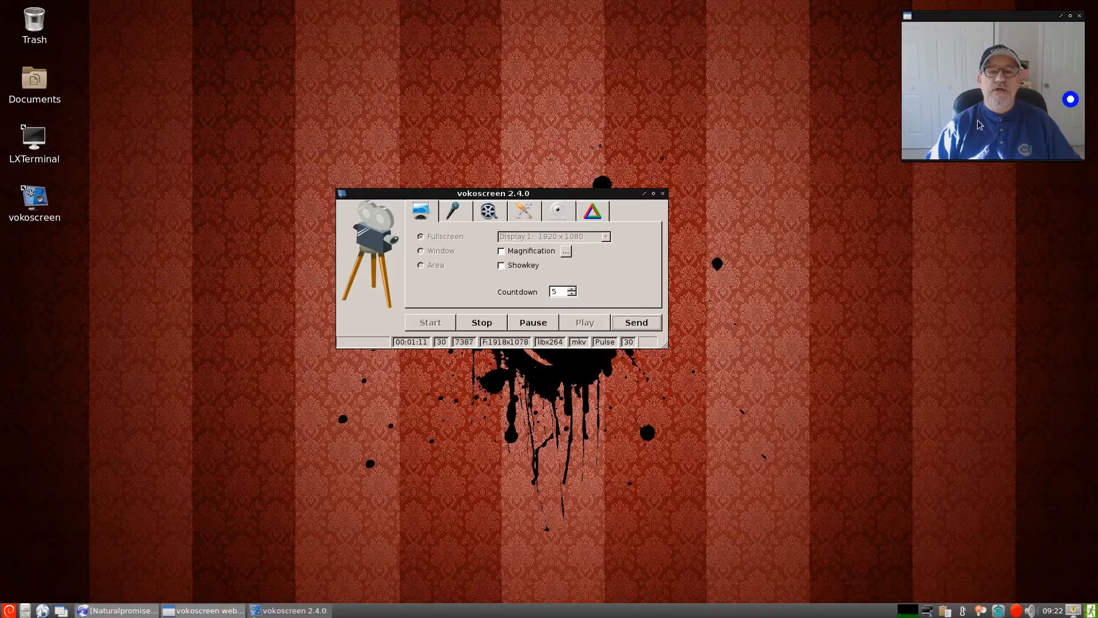
pyautogui.moveTo(553, 203)
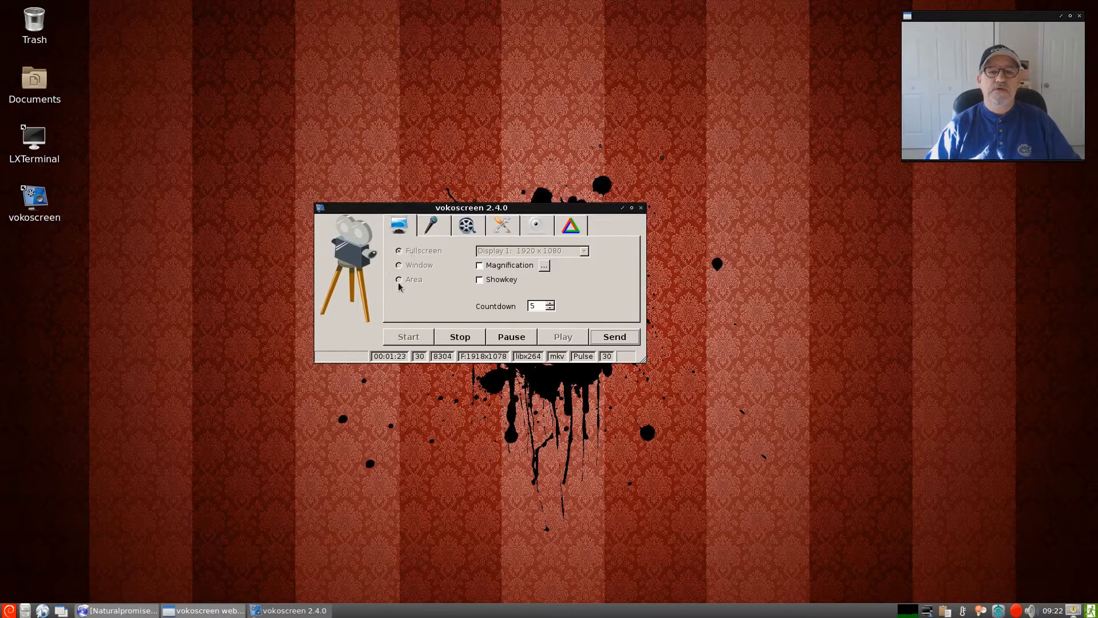
pyautogui.moveTo(545, 254)
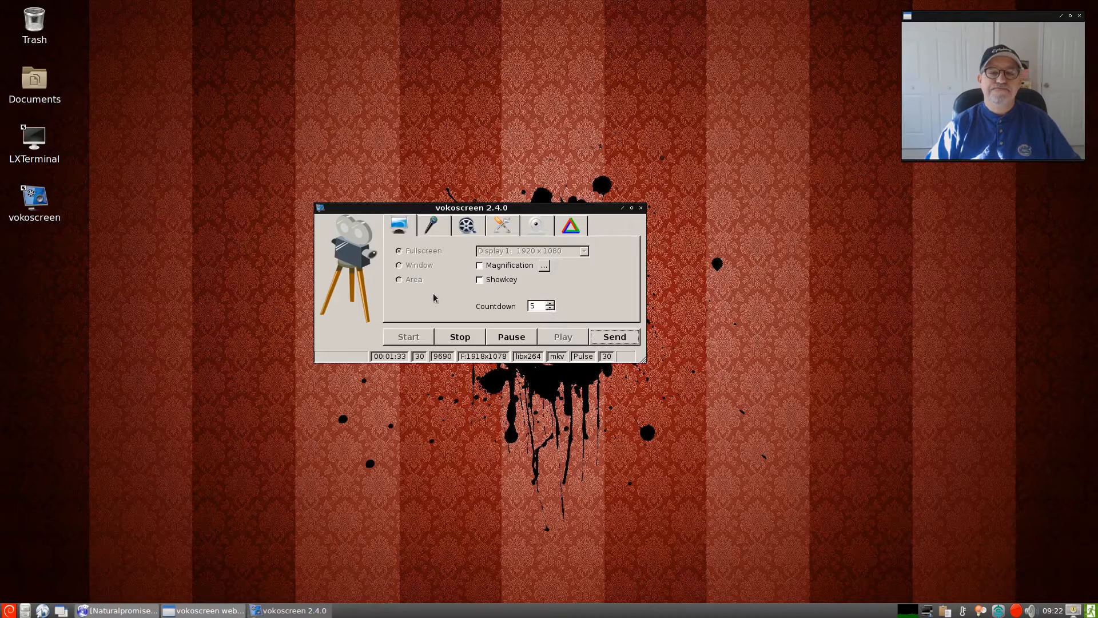
pyautogui.click(431, 225)
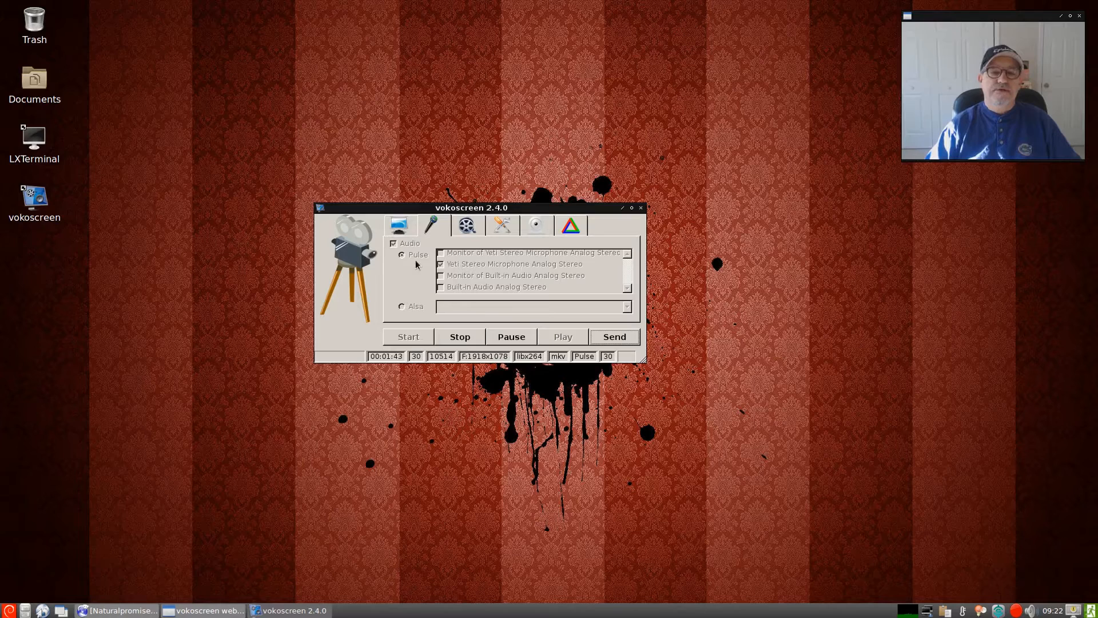
# Step: Keep the Yeti Stereo Microphone as the Pulse source, then move to the video settings
pyautogui.click(440, 265)
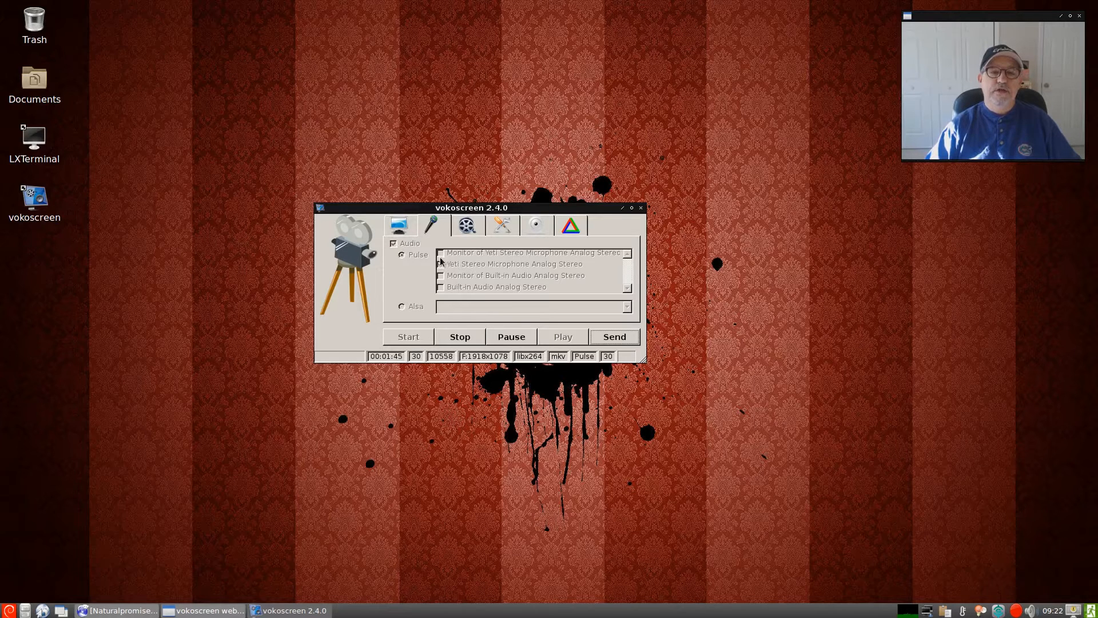
pyautogui.click(441, 264)
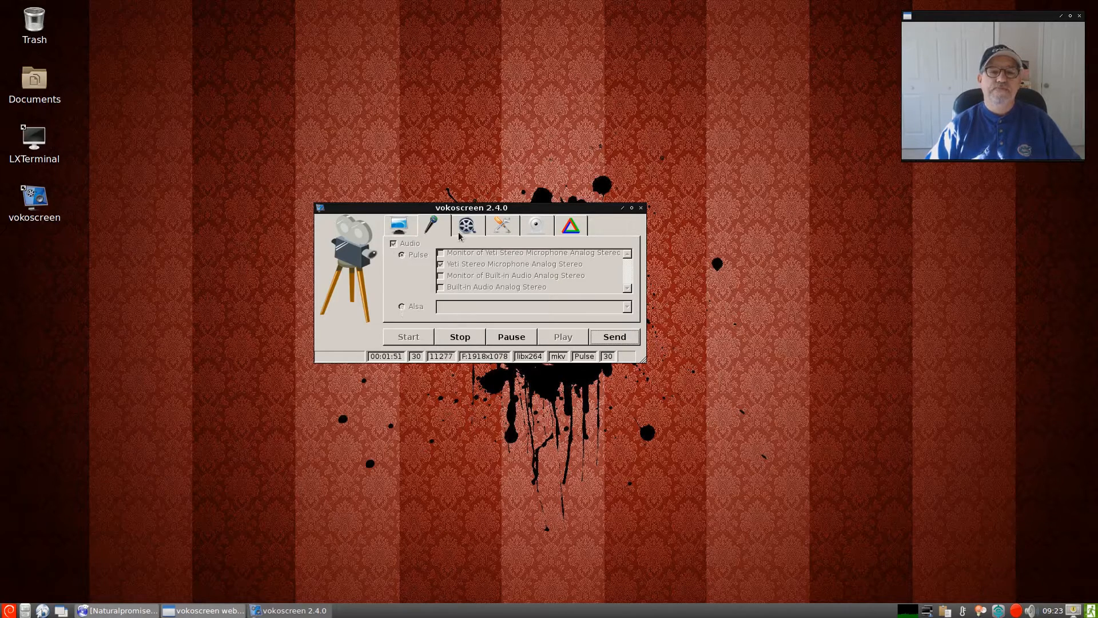
pyautogui.click(467, 224)
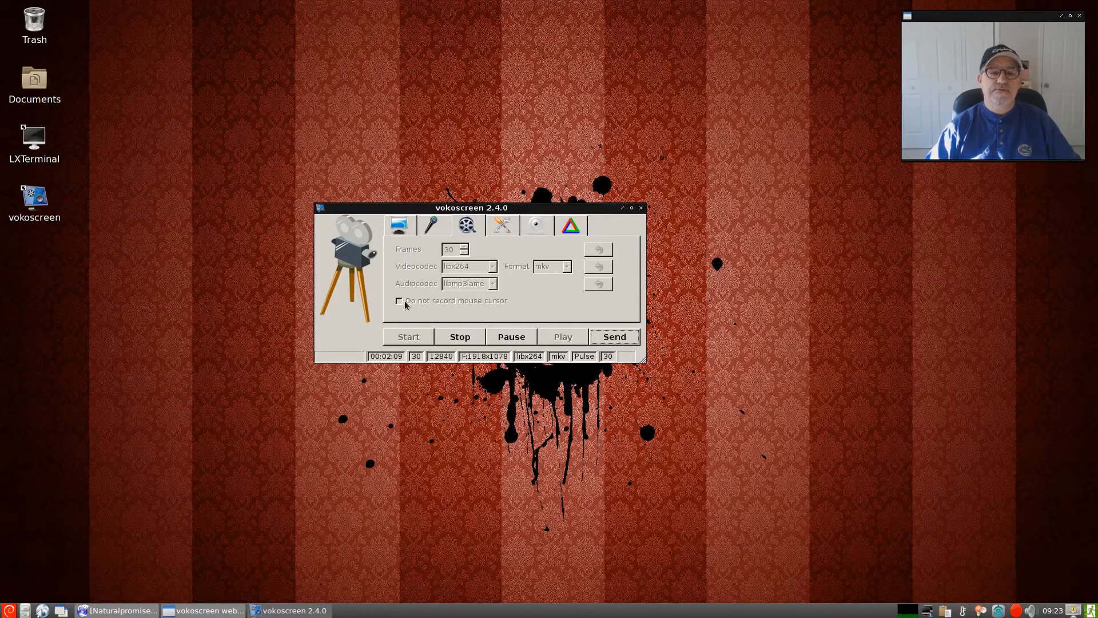
# Step: Leave the video settings (30 frames, libx264, libmp3lame, mkv) for the miscellaneous settings
pyautogui.click(502, 225)
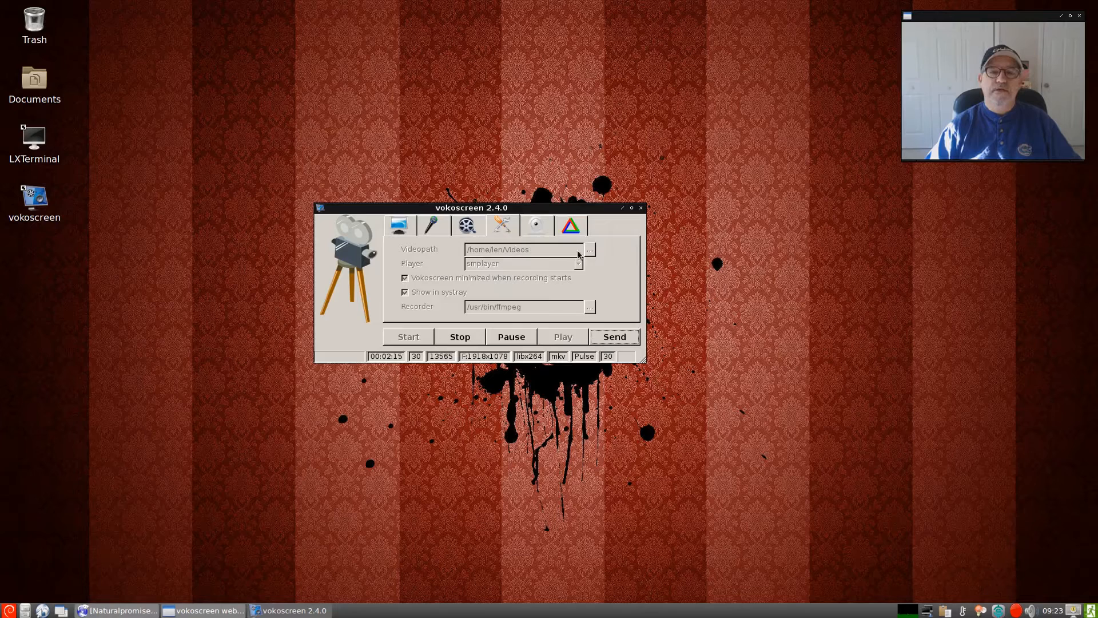
pyautogui.moveTo(531, 272)
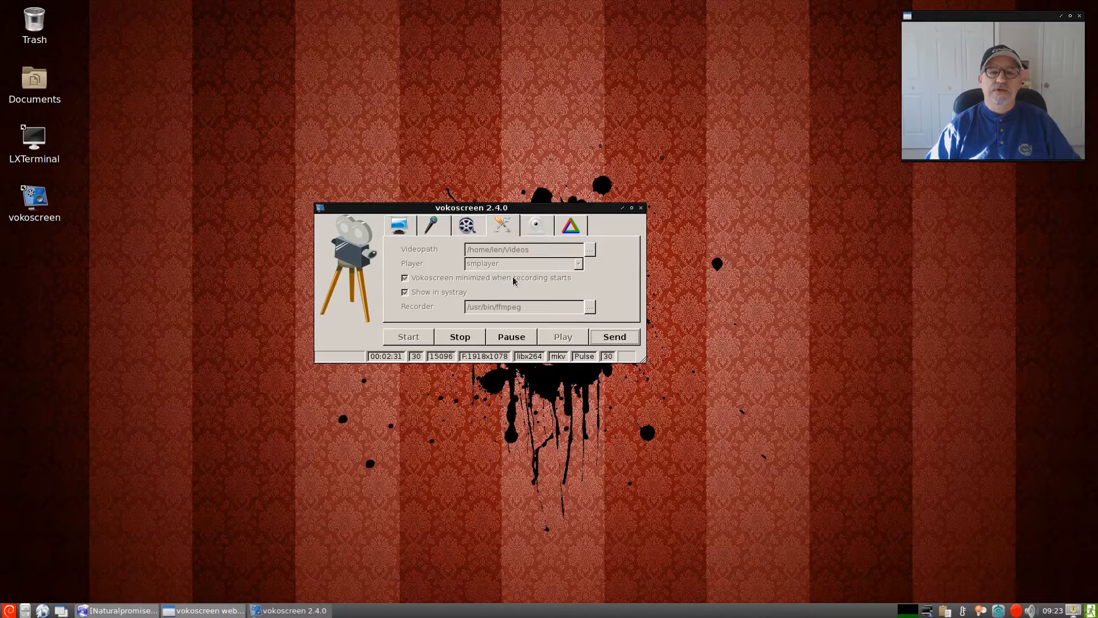
pyautogui.moveTo(351, 210)
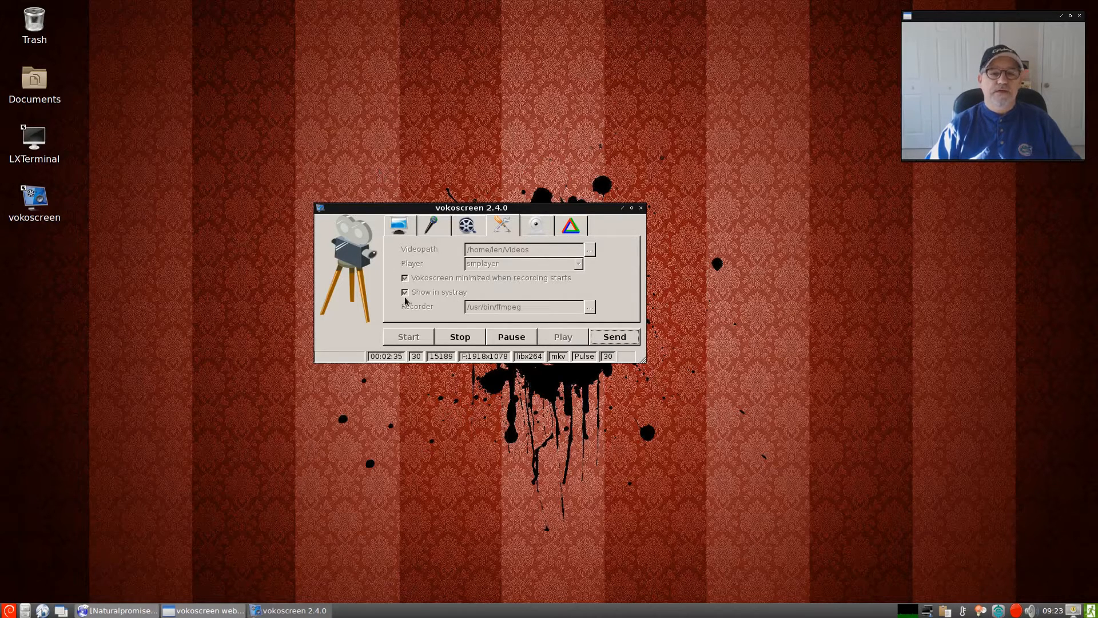
pyautogui.moveTo(1082, 357)
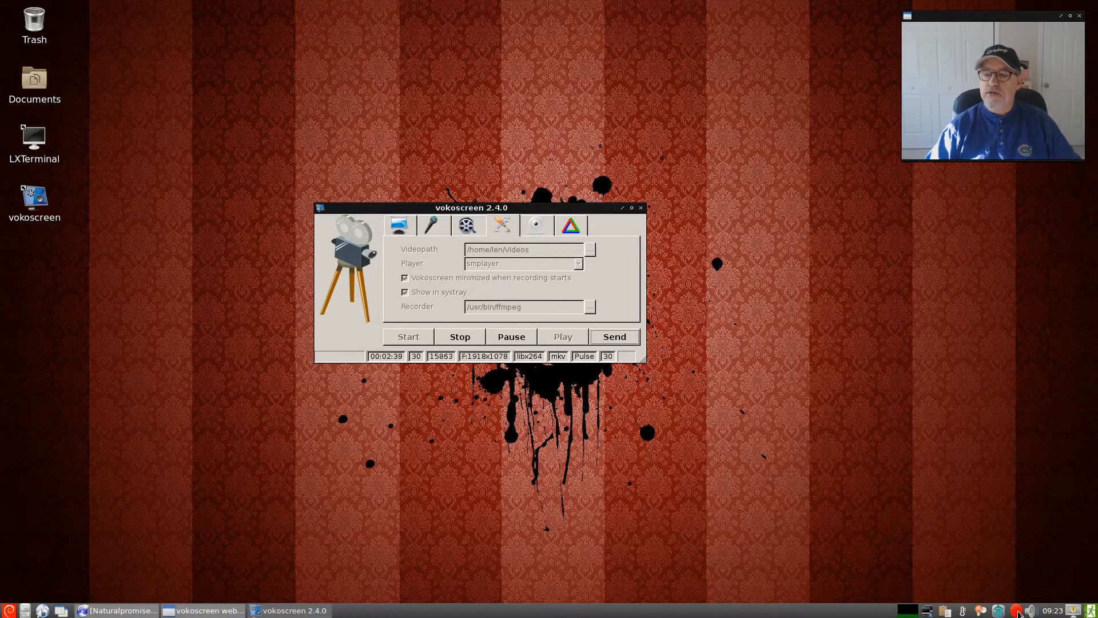
pyautogui.moveTo(1027, 610)
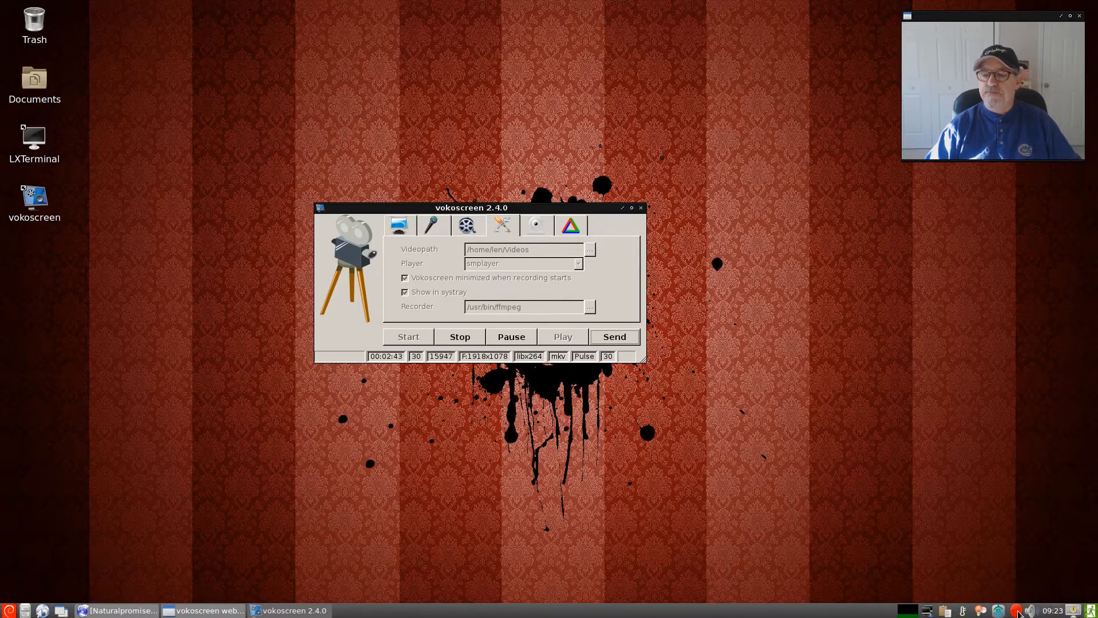
# Step: Right-click the vokoscreen tray icon, then move to the webcam settings
pyautogui.rightClick(1015, 610)
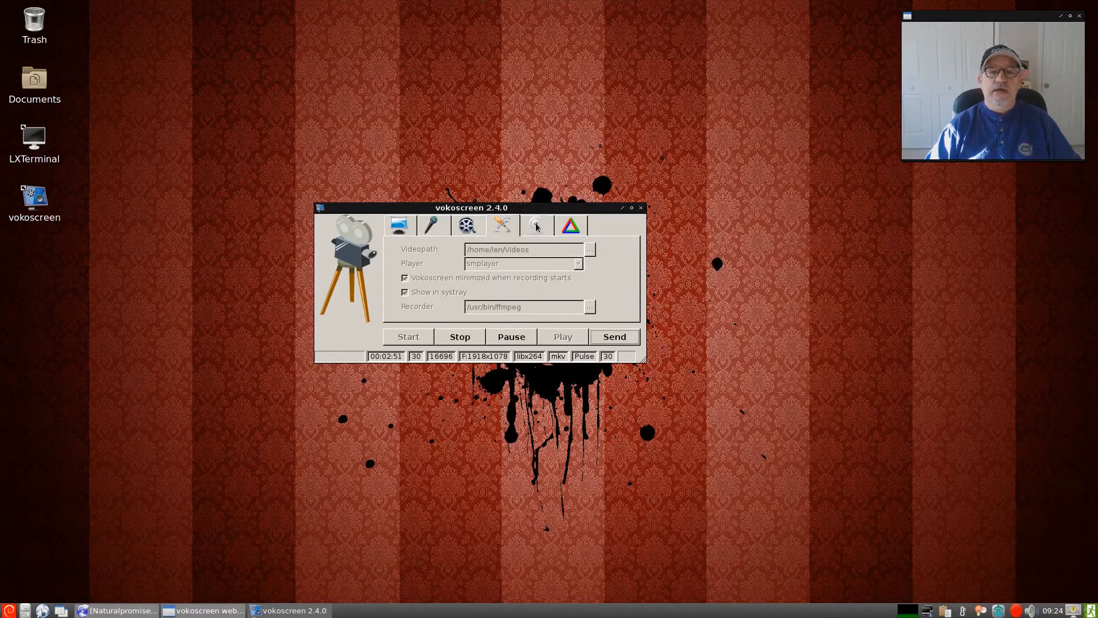
pyautogui.click(537, 225)
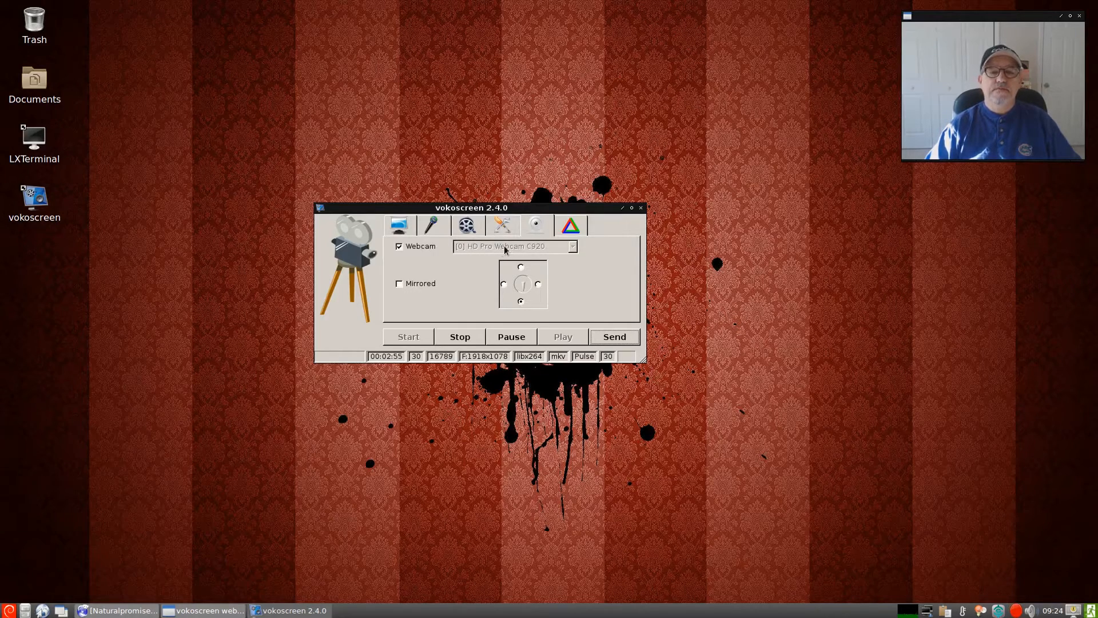
pyautogui.moveTo(569, 249)
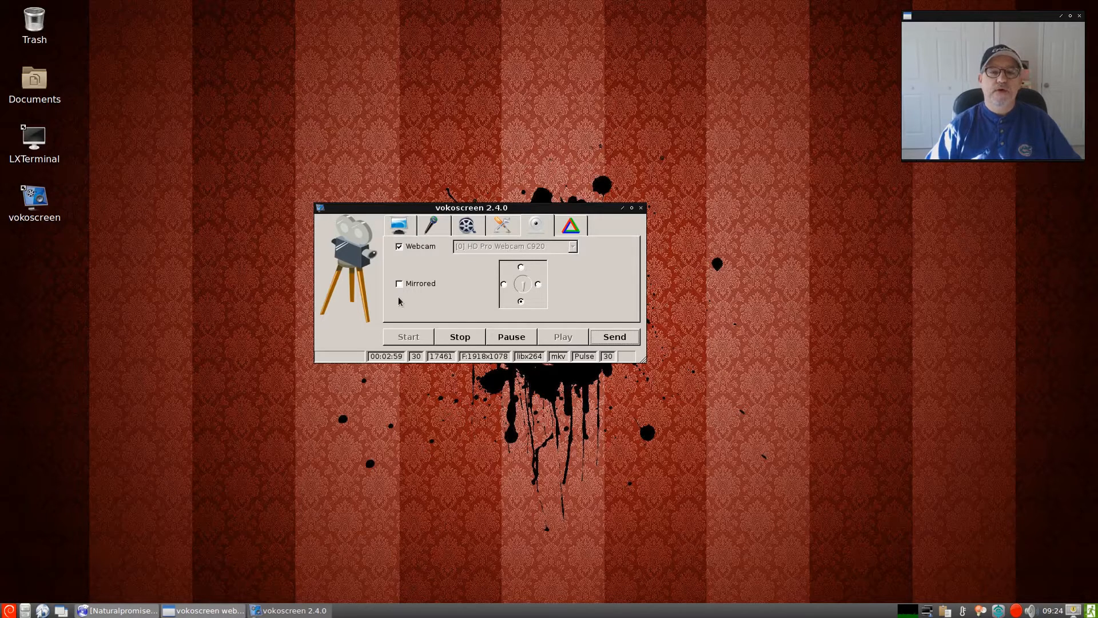
# Step: Tick Mirrored to flip the HD Pro Webcam C920 preview, then untick it
pyautogui.click(399, 283)
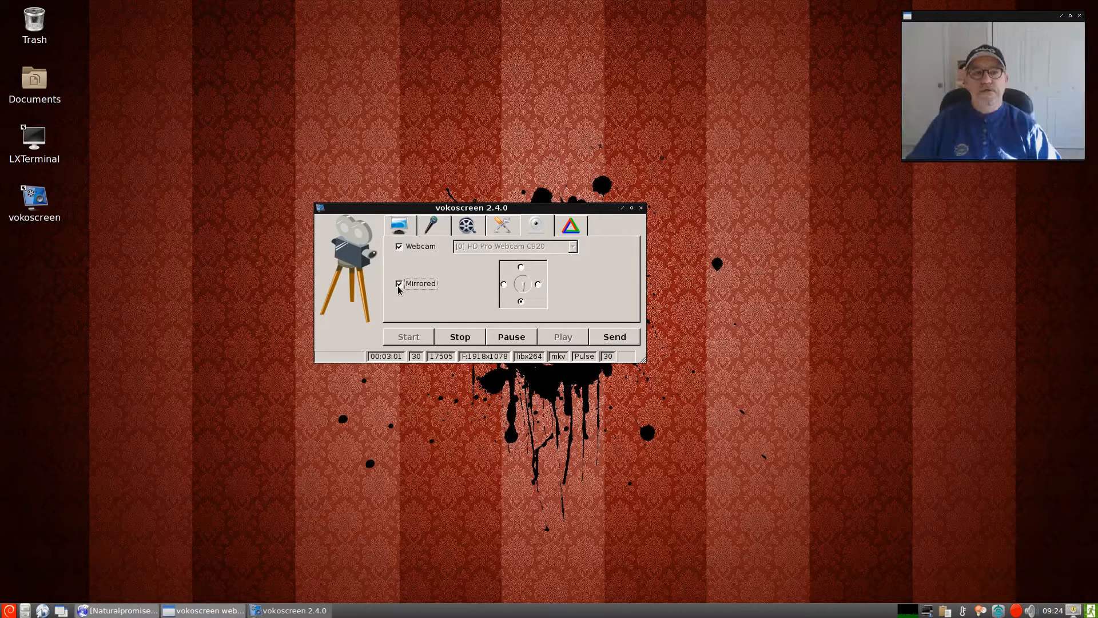
pyautogui.click(399, 284)
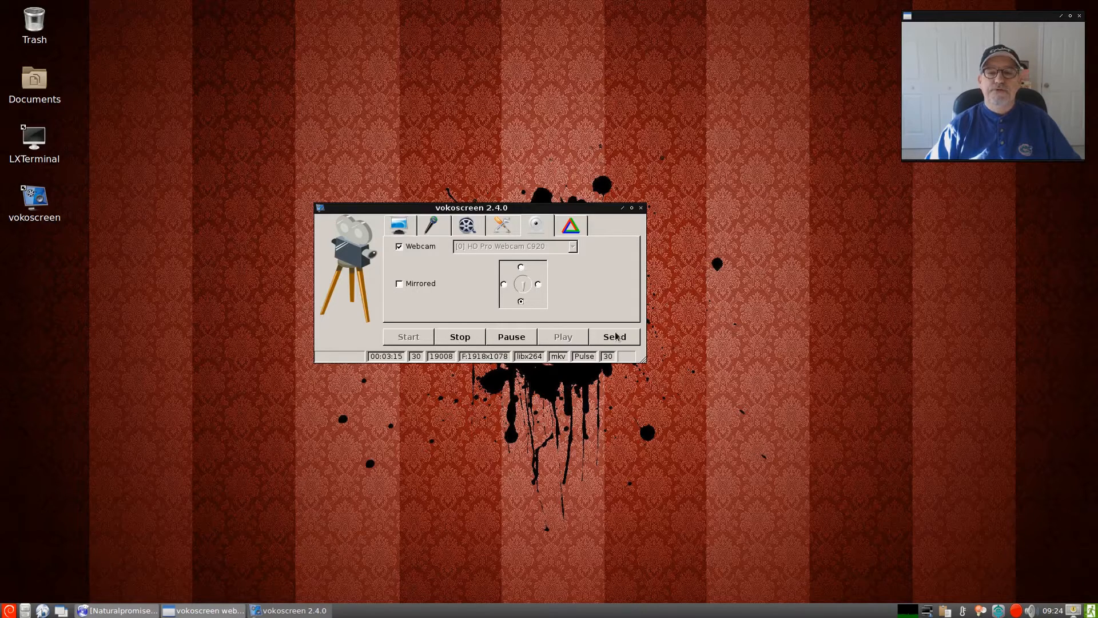
pyautogui.moveTo(474, 288)
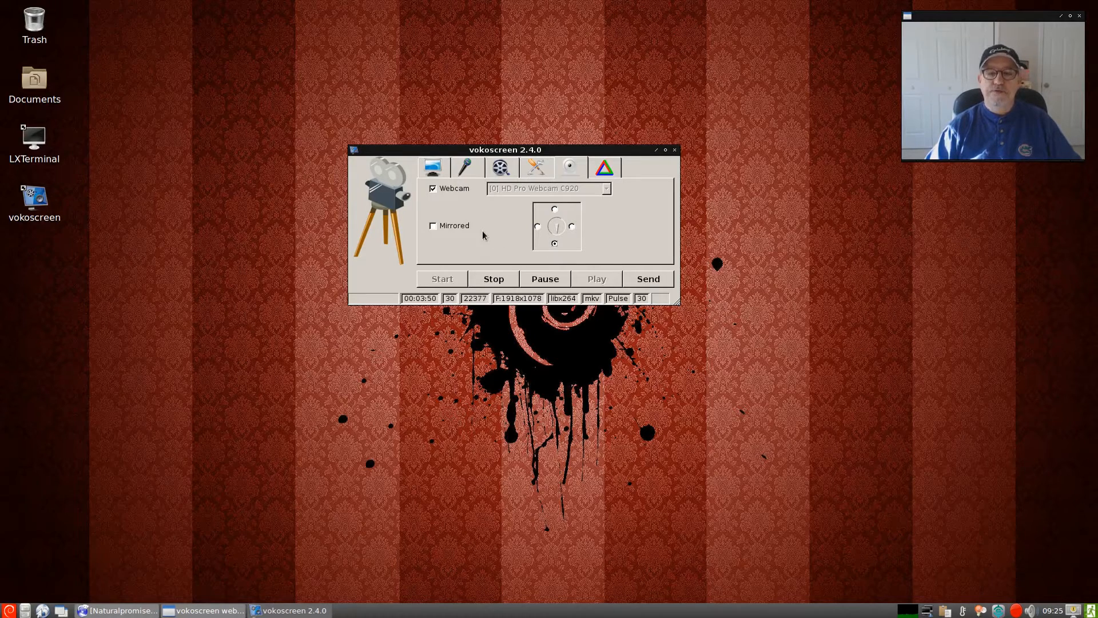
pyautogui.moveTo(964, 546)
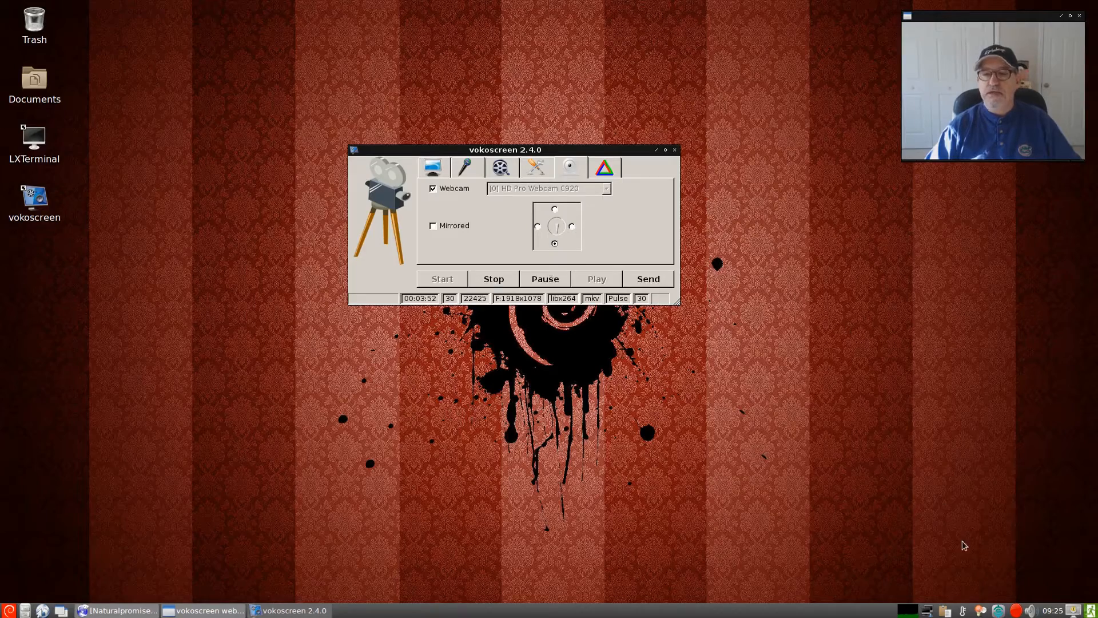